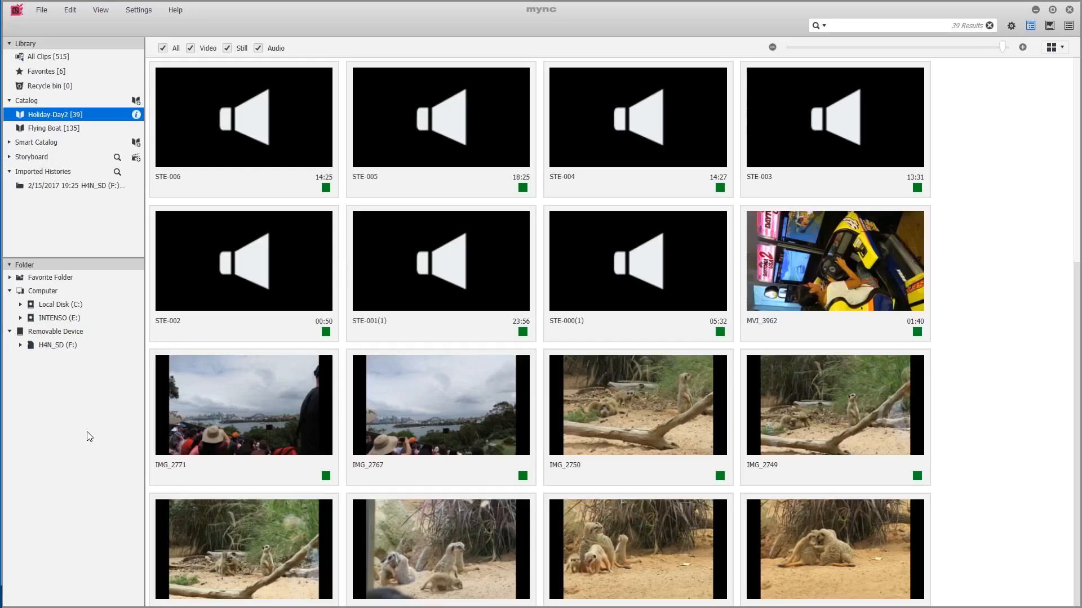
mouse_move(96, 430)
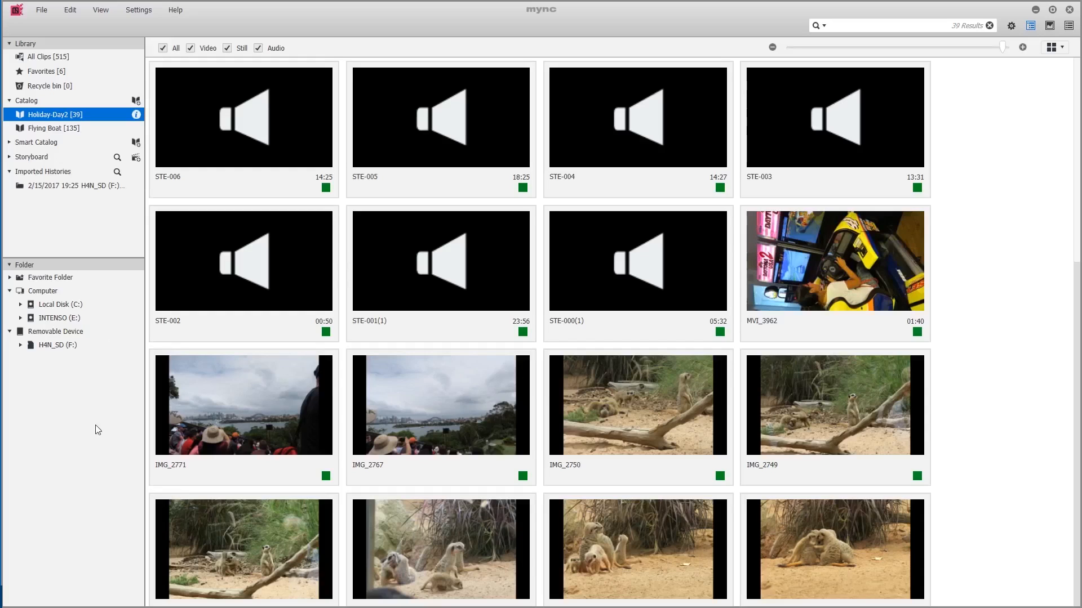
mouse_move(46, 75)
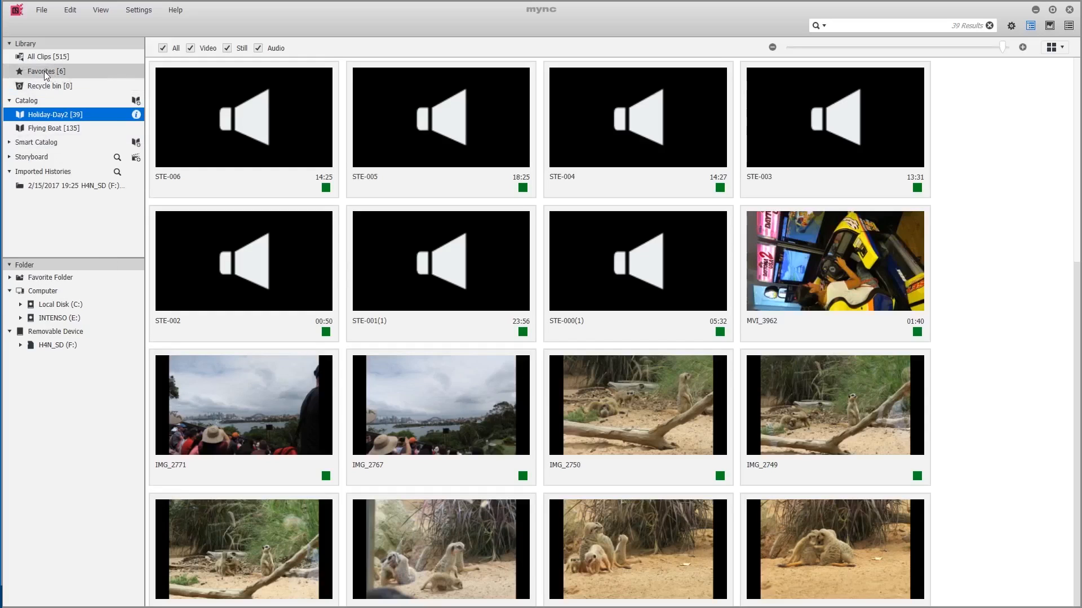
Remove all six clips from Favorites so the collection shows zero results.
left_click(38, 71)
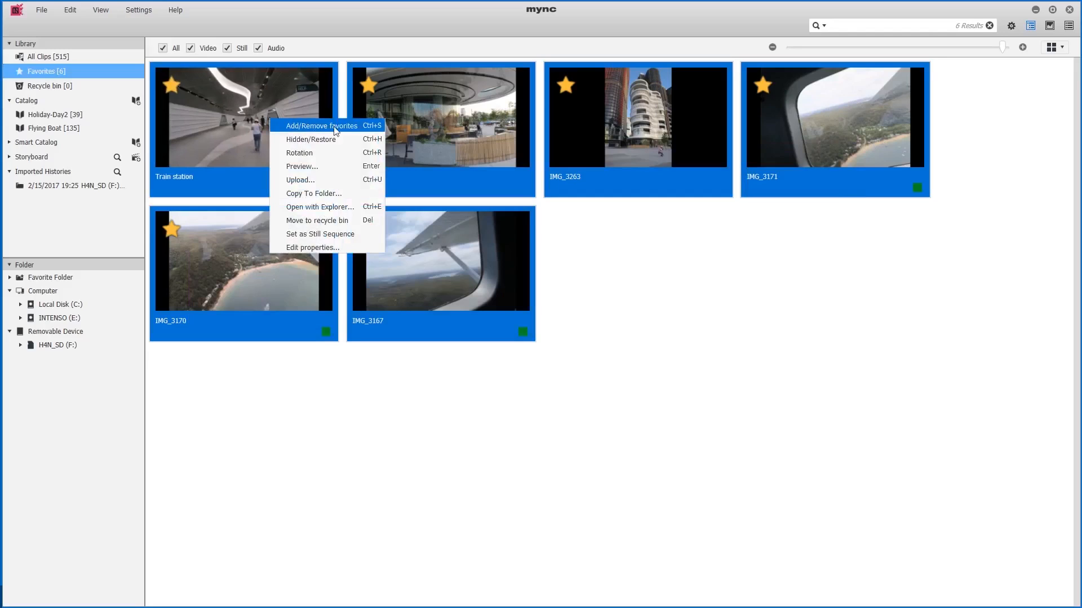
left_click(321, 126)
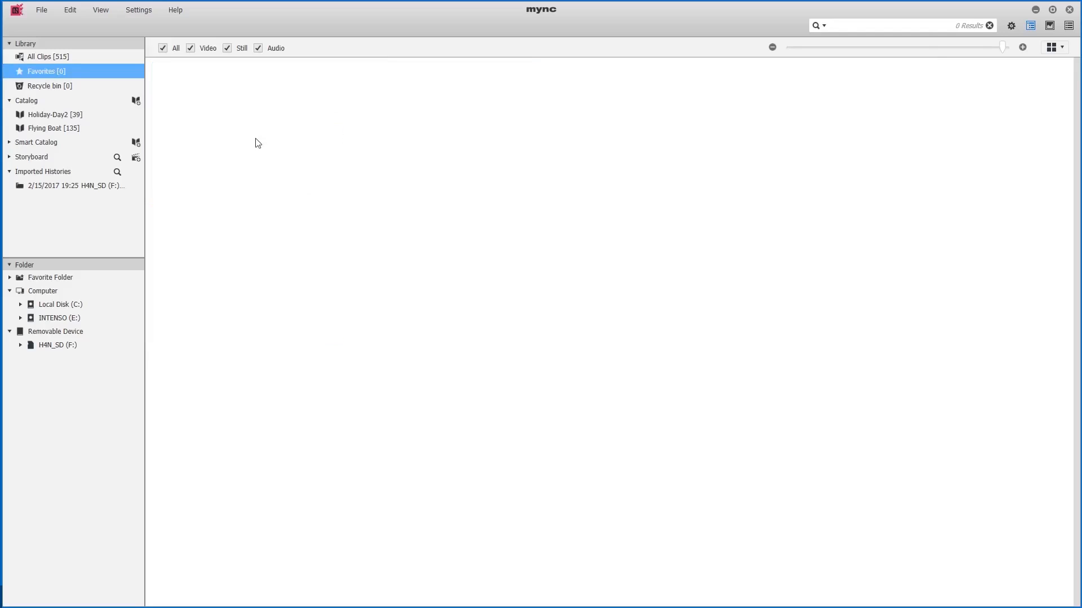
mouse_move(267, 145)
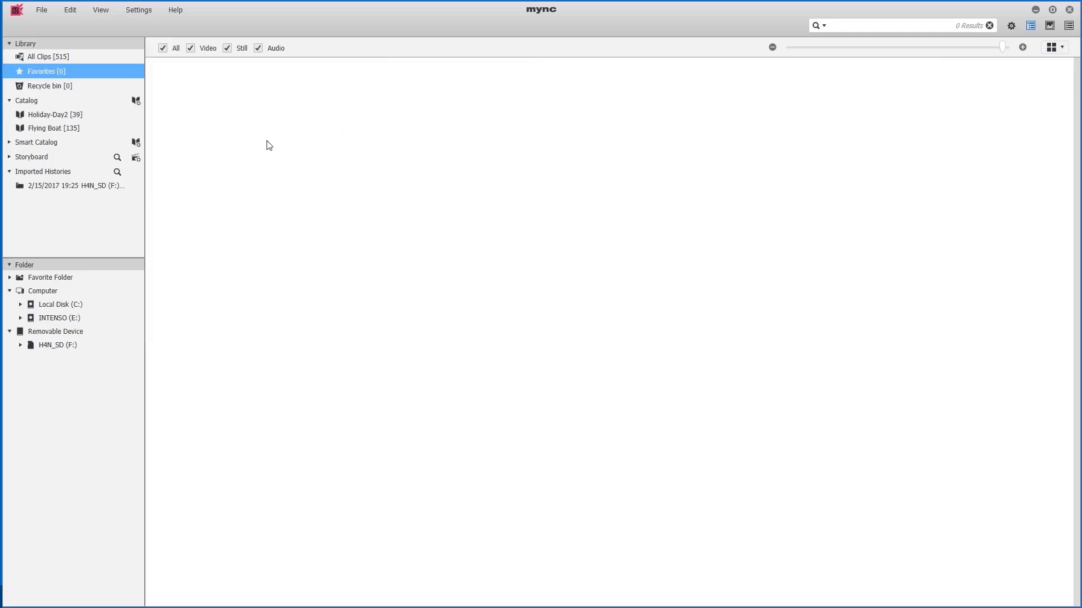
mouse_move(148, 99)
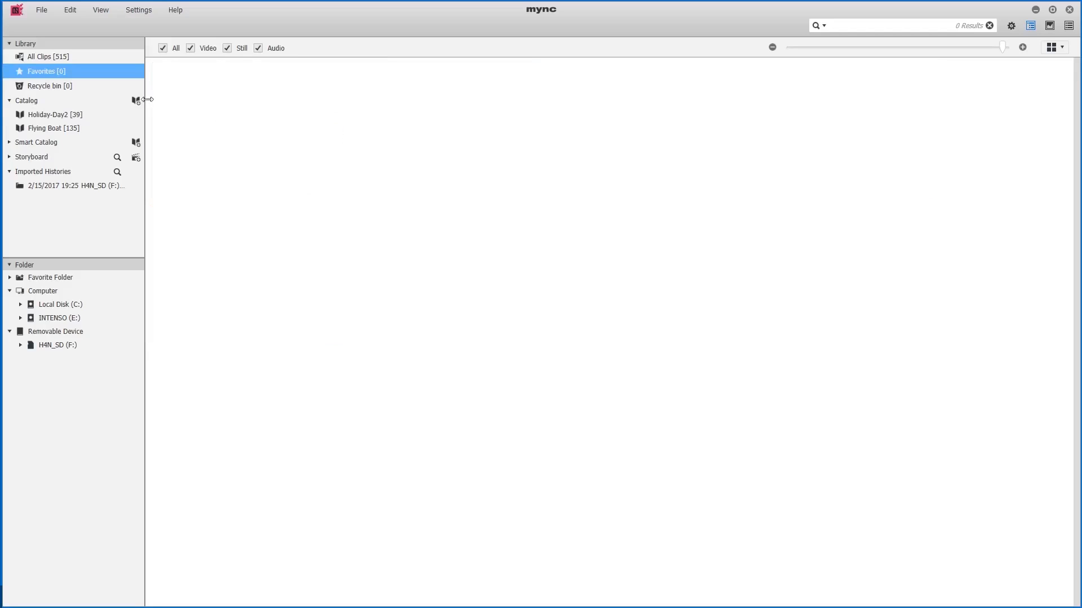
Favorite Holiday-Day2 still photos including meerkat shot IMG_2725 and view a photo full screen.
left_click(52, 114)
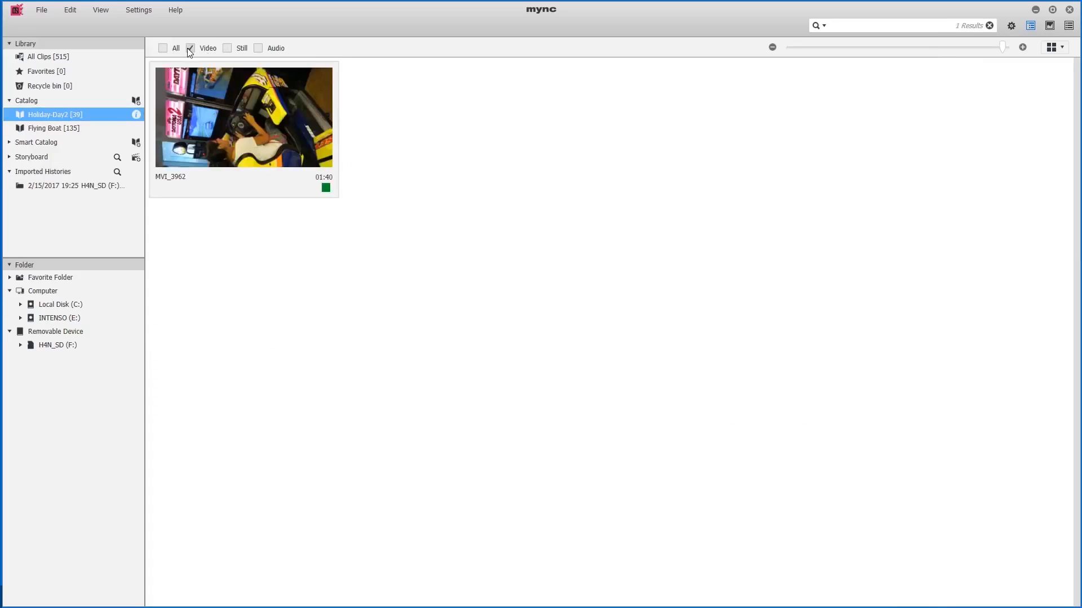
left_click(227, 48)
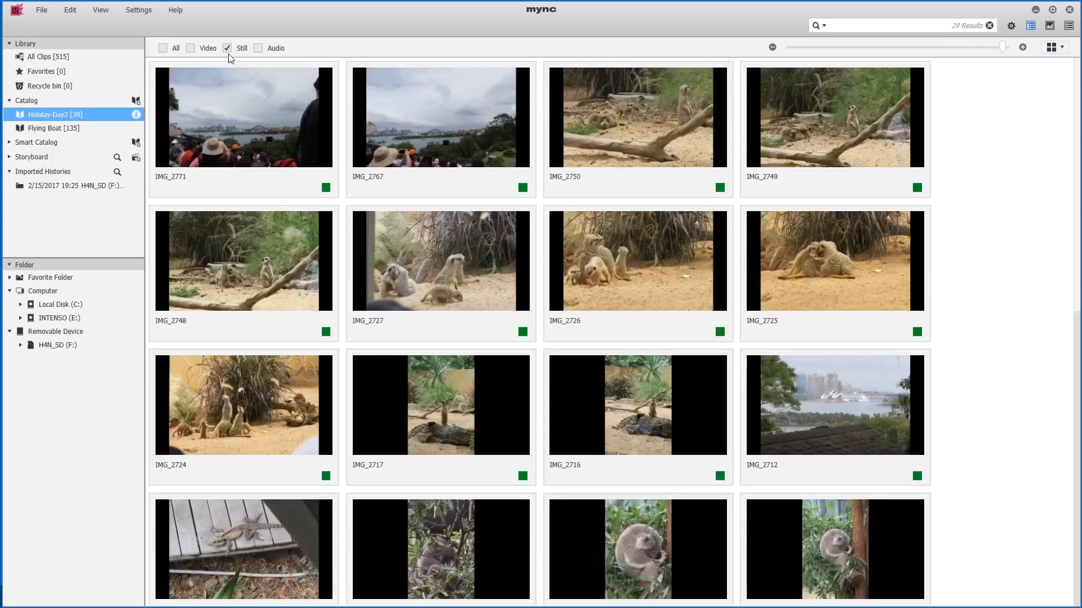
mouse_move(230, 59)
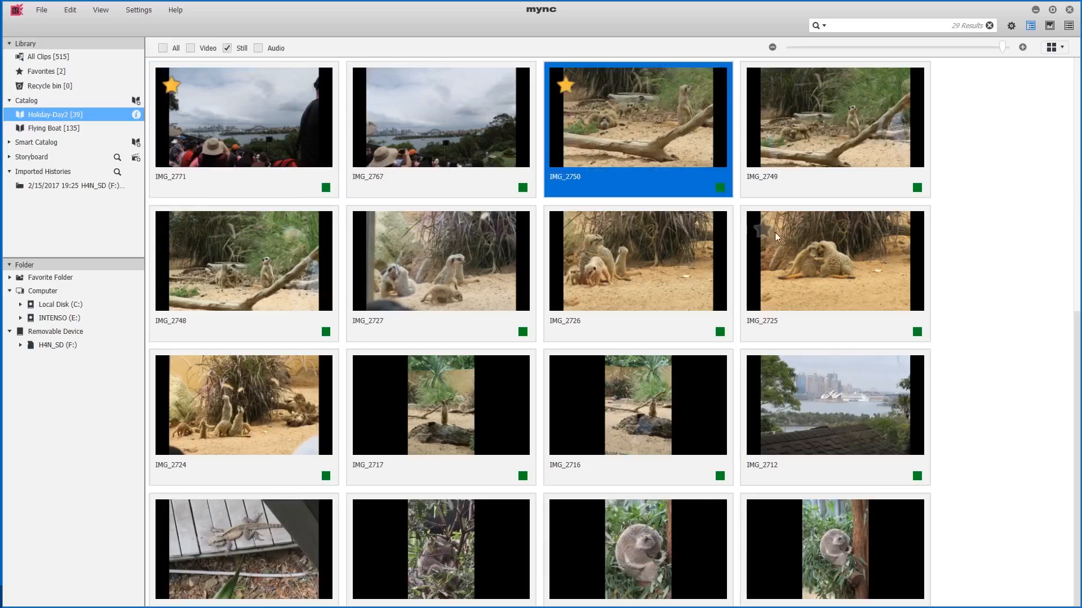
left_click(757, 230)
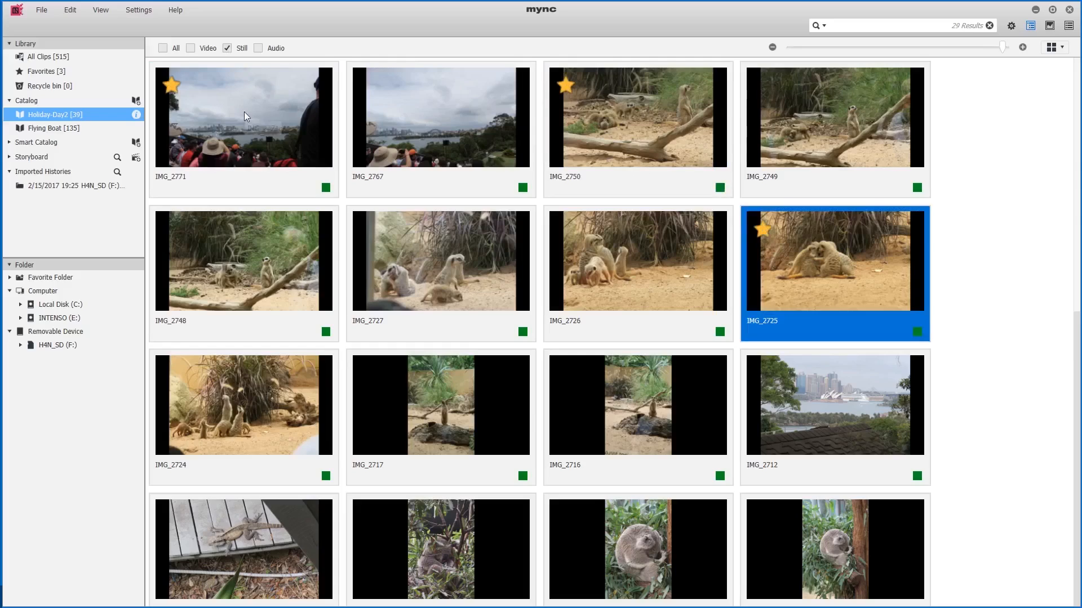
double_click(245, 116)
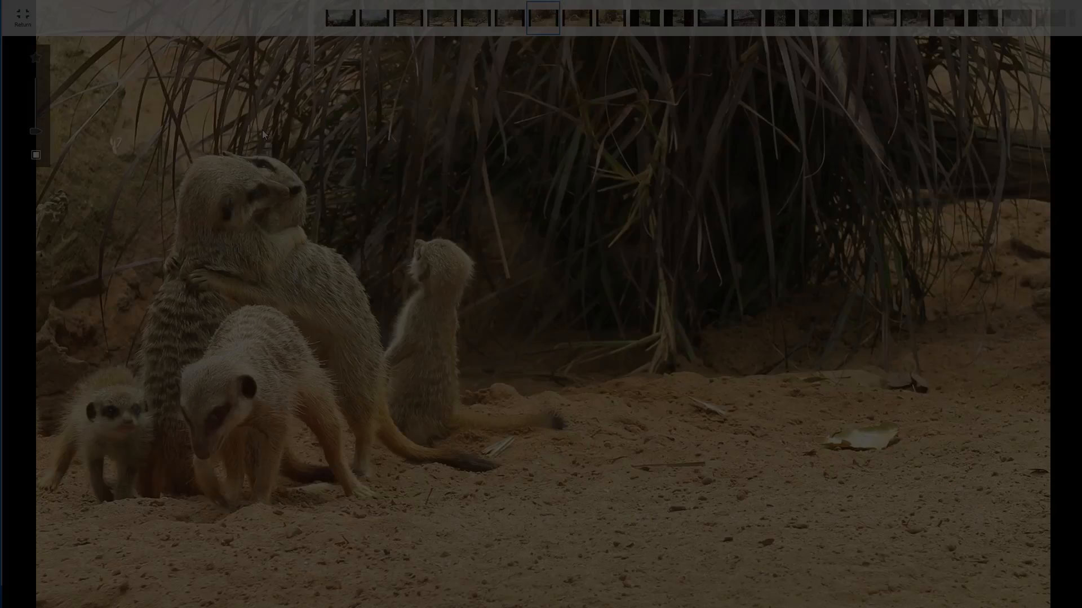
Show the Favorites collection listing all 18 starred Flying Boat and Holiday-Day2 clips.
left_click(22, 14)
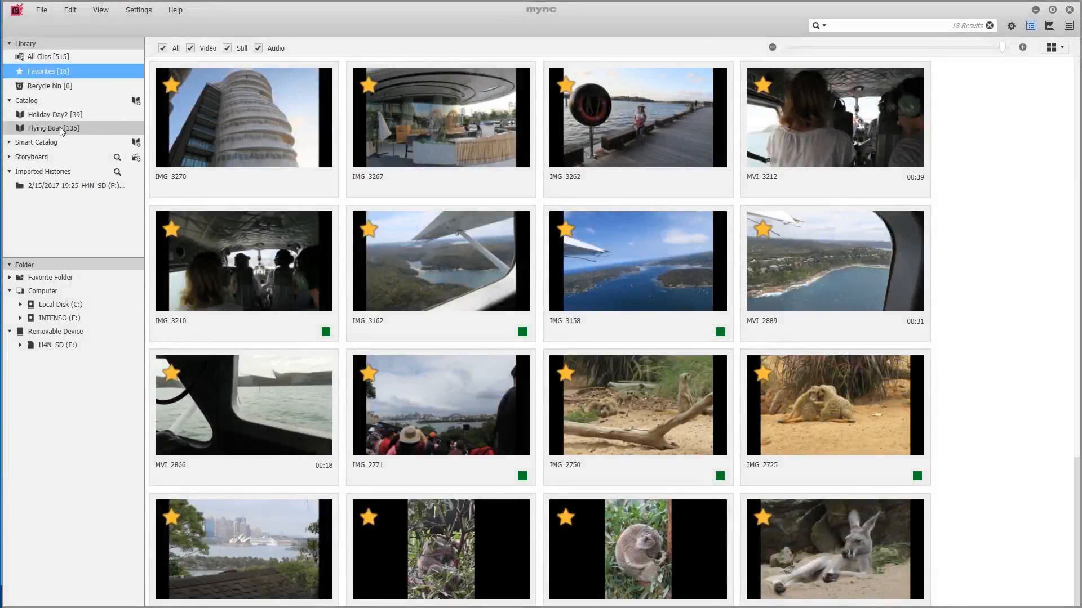
mouse_move(41, 56)
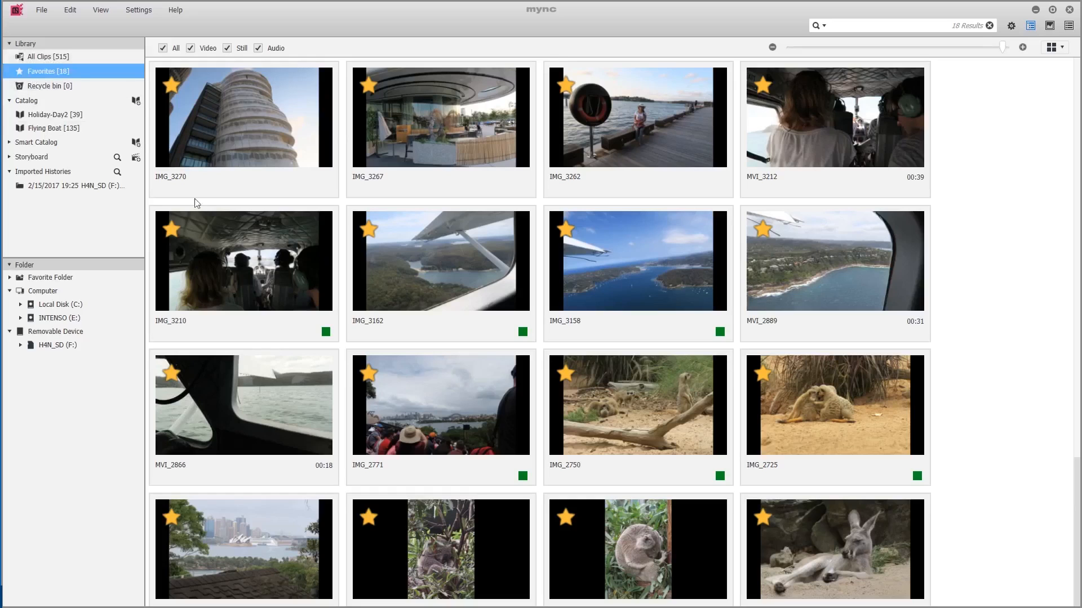
scroll("down", 3)
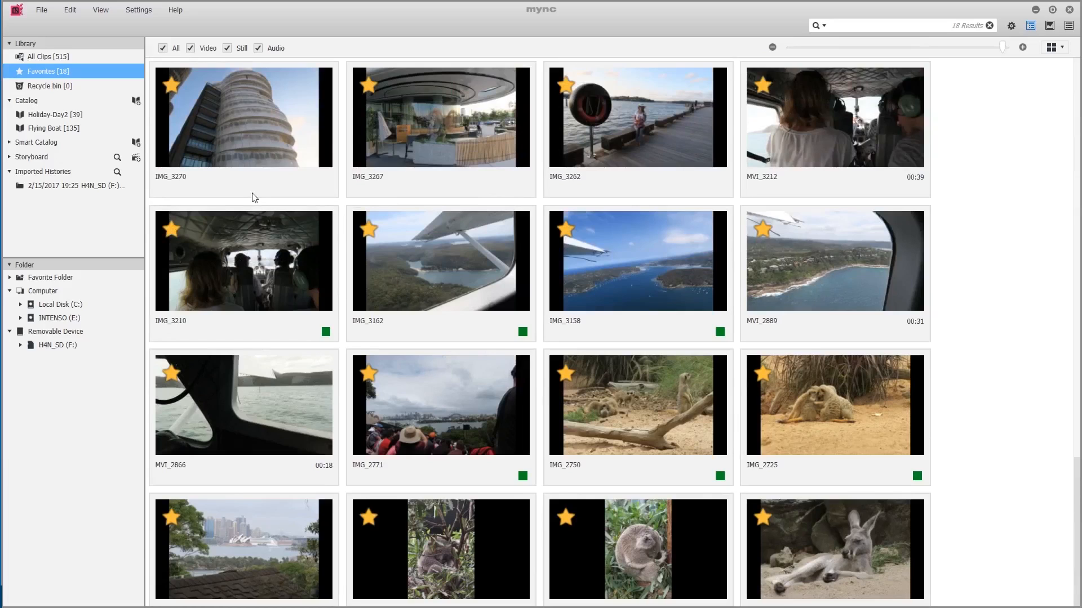
mouse_move(223, 196)
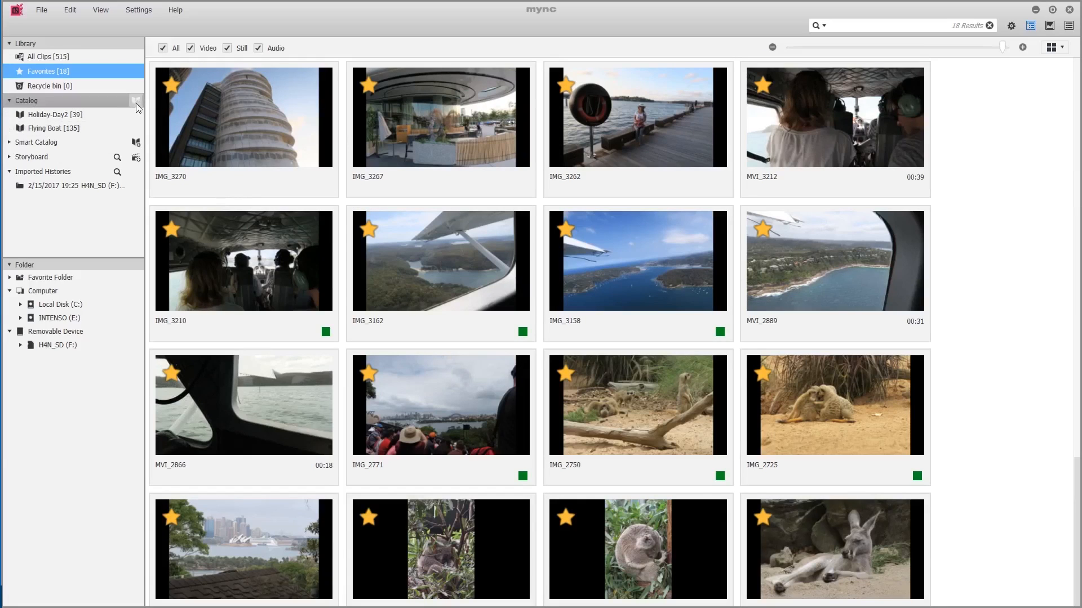
left_click(135, 101)
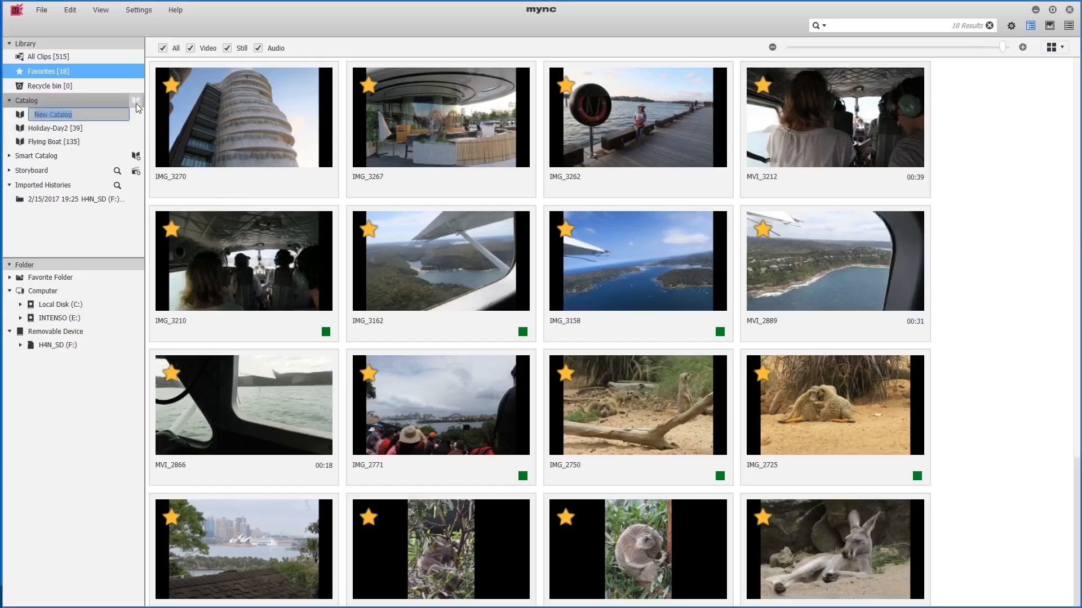
type("Holiday Favorites [0")
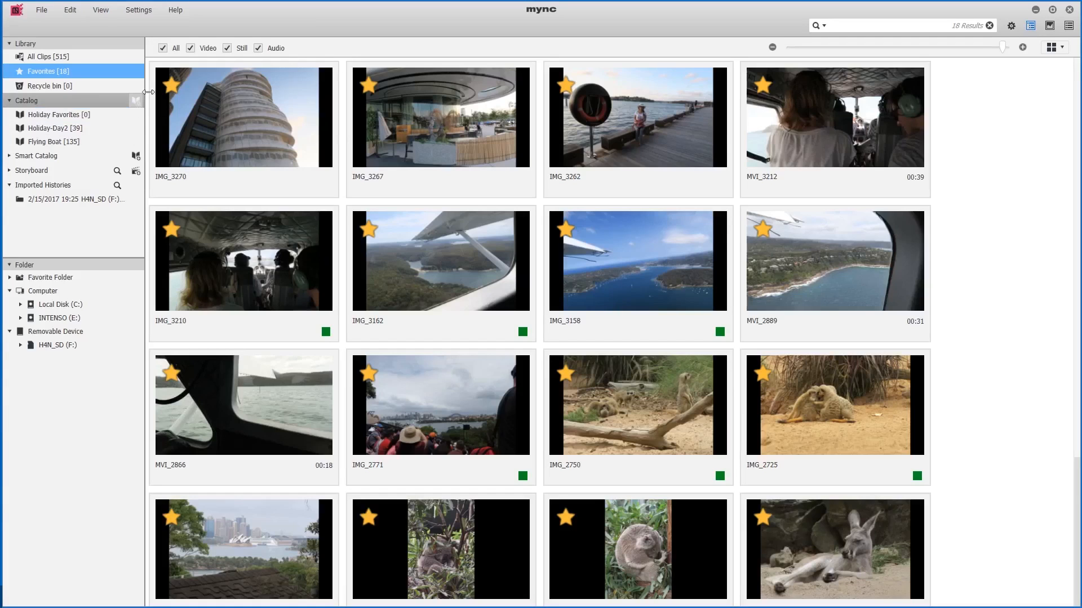
mouse_move(79, 115)
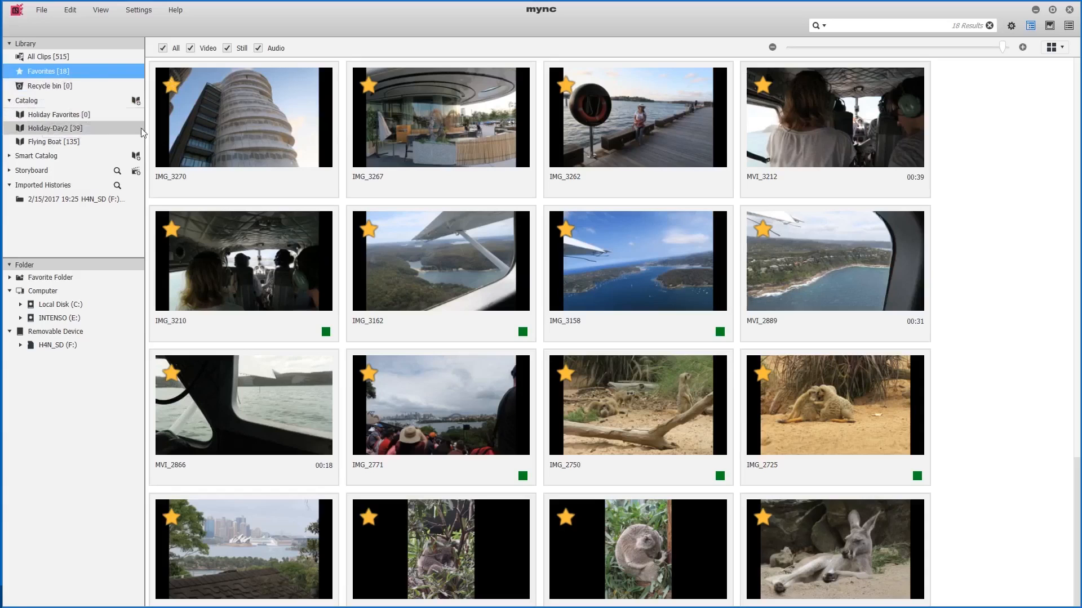
mouse_move(19, 72)
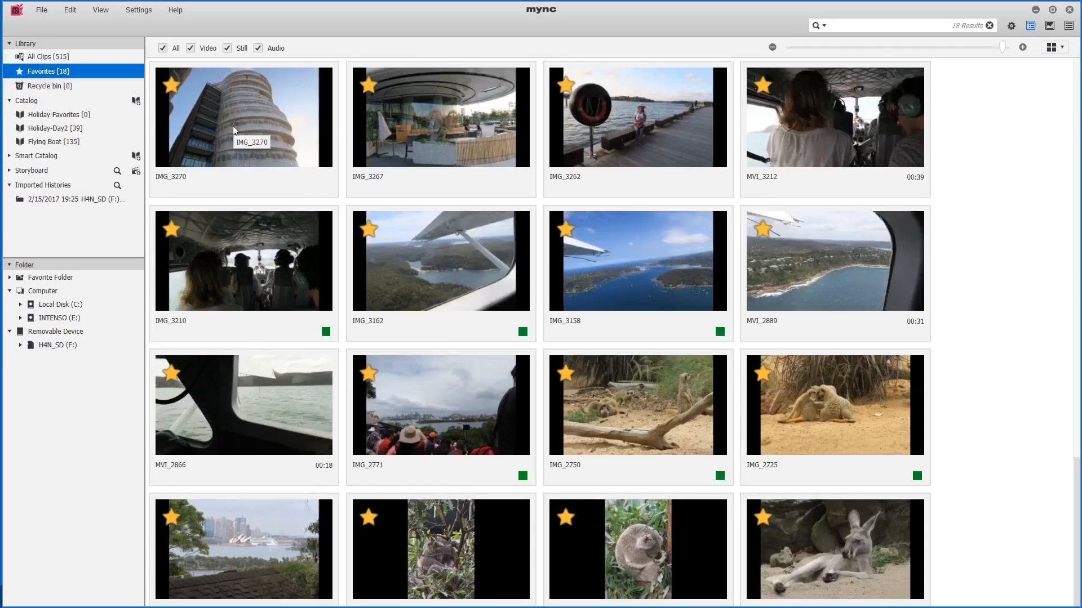
Select all 18 favorited clips, drag them onto Holiday Favorites, and return to Favorites.
left_click(235, 131)
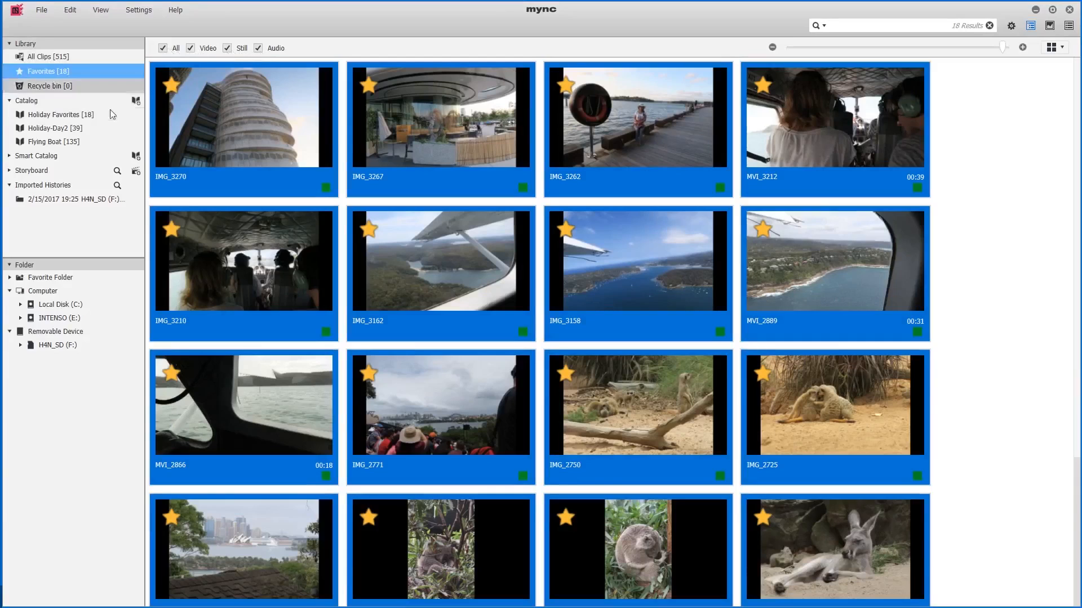
mouse_move(66, 119)
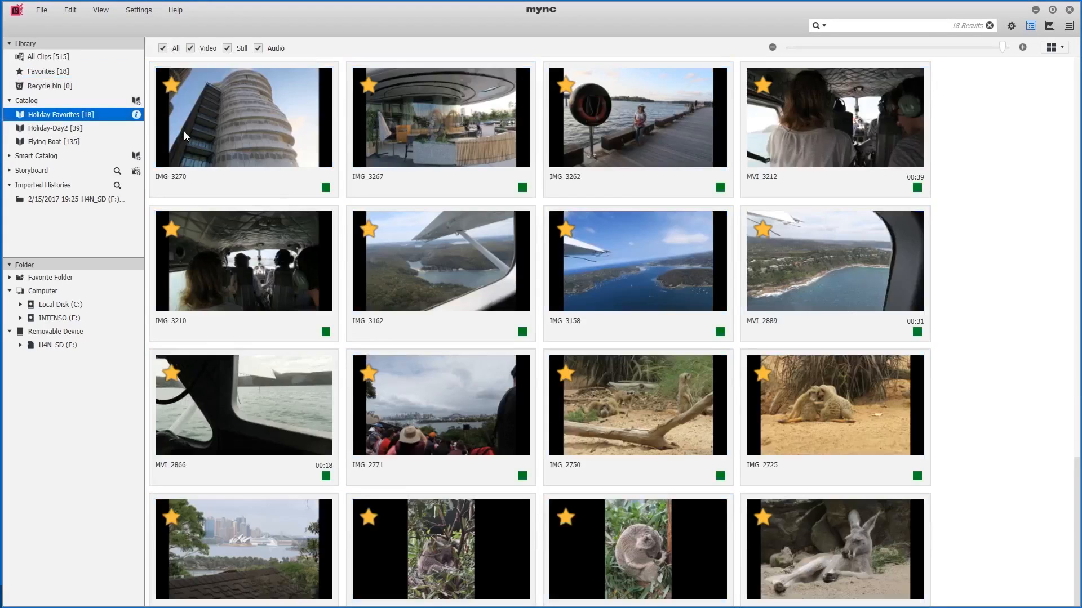
left_click(40, 71)
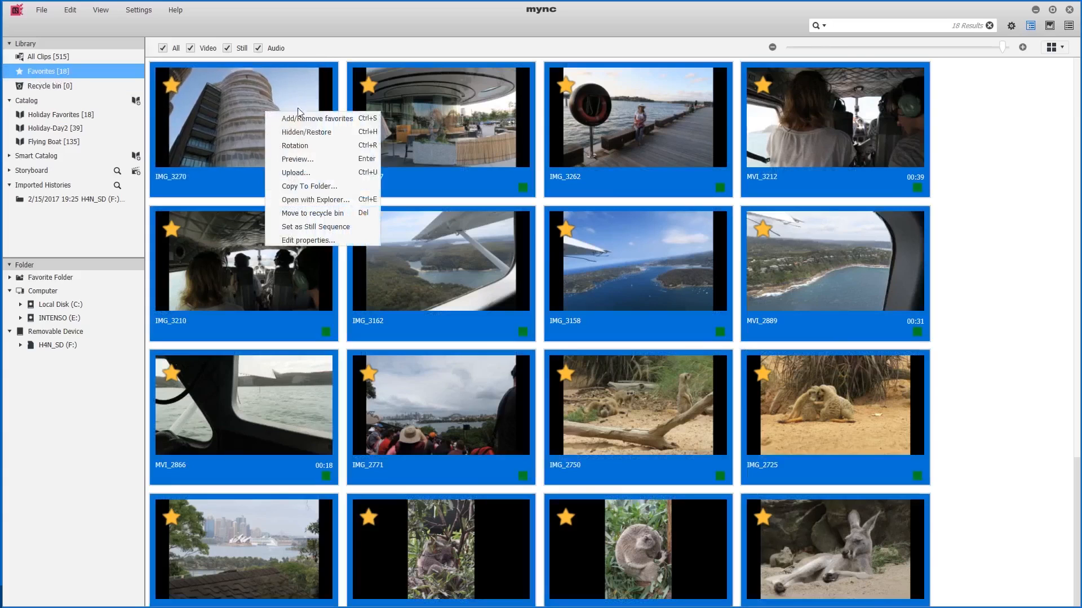
Unfavorite all selected clips, then show the Holiday Favorites catalog still holding 18 clips.
left_click(317, 118)
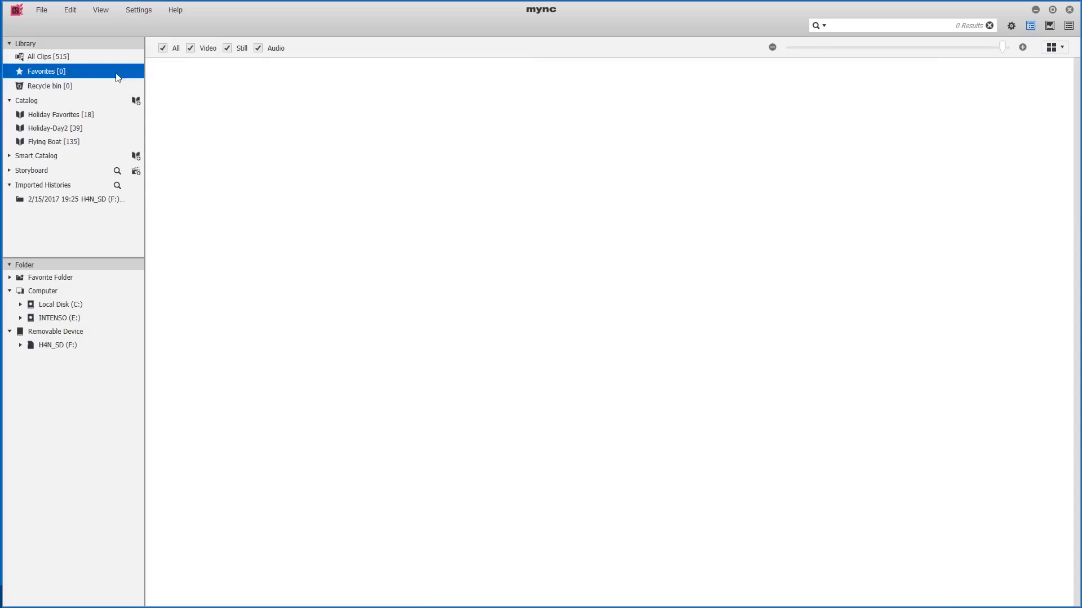
mouse_move(65, 79)
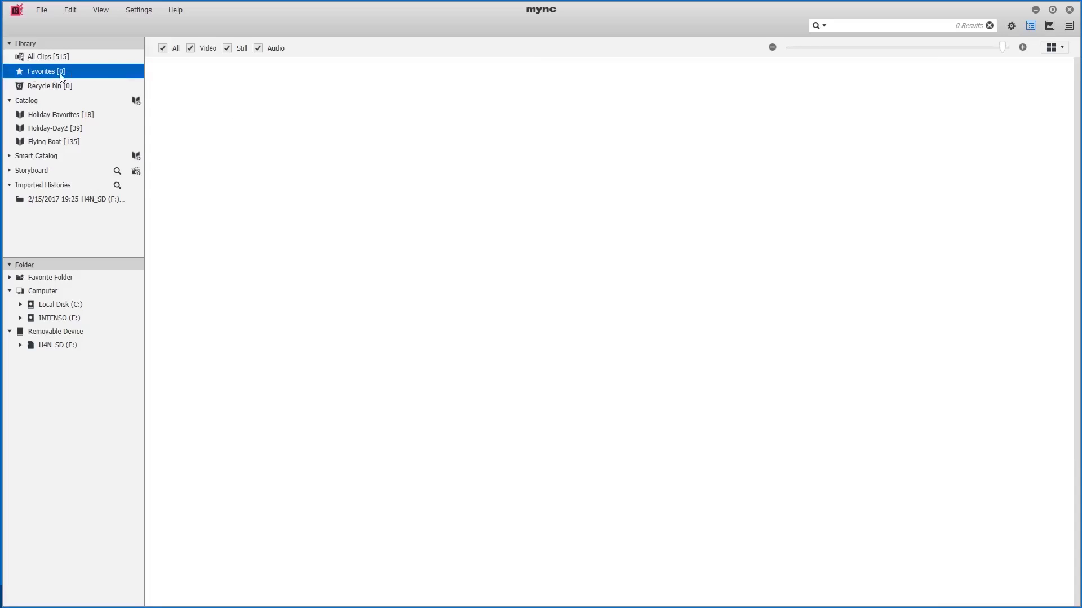
mouse_move(61, 116)
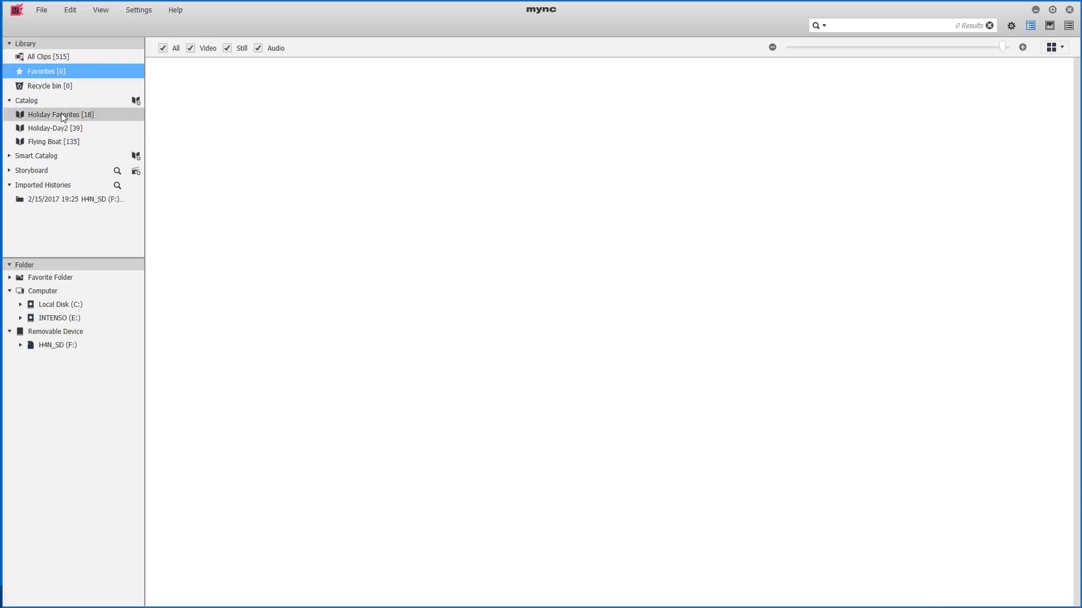
left_click(58, 115)
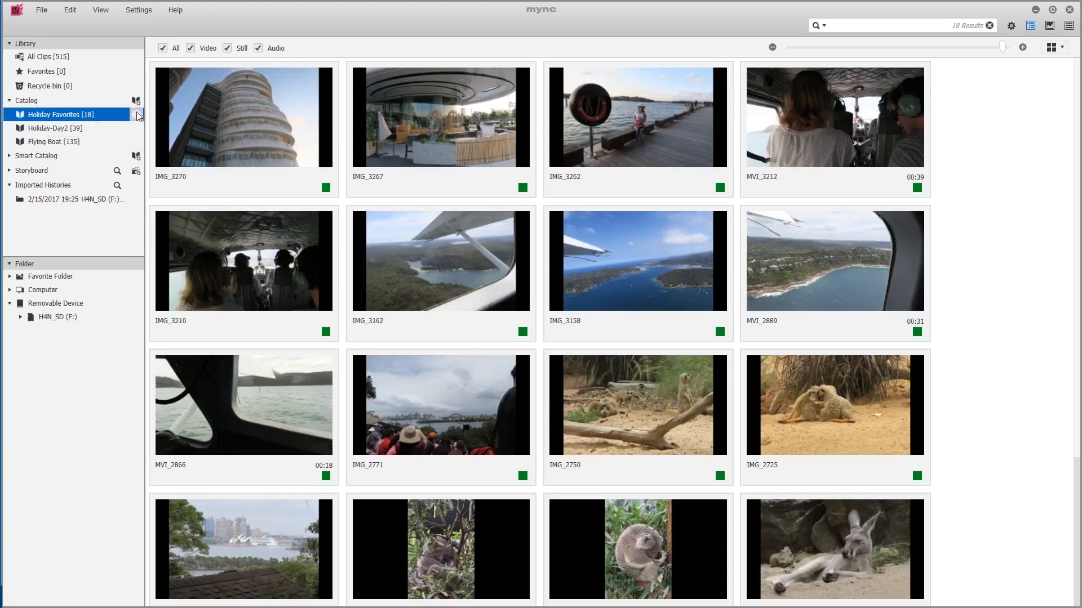
mouse_move(140, 120)
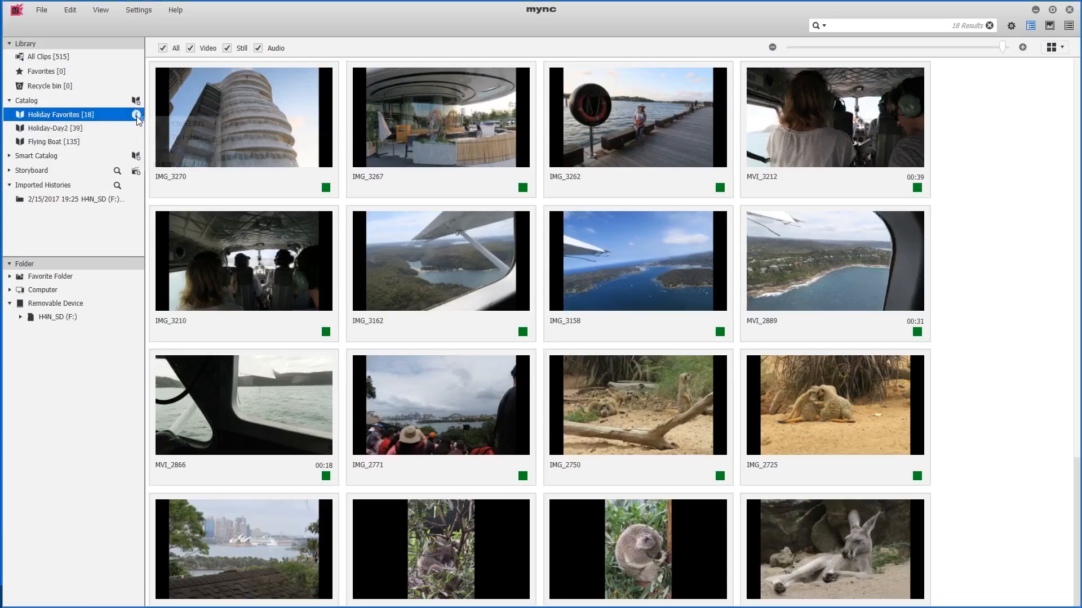
Start Copy To Folder for the Holiday Favorites catalog from its context menu.
right_click(60, 114)
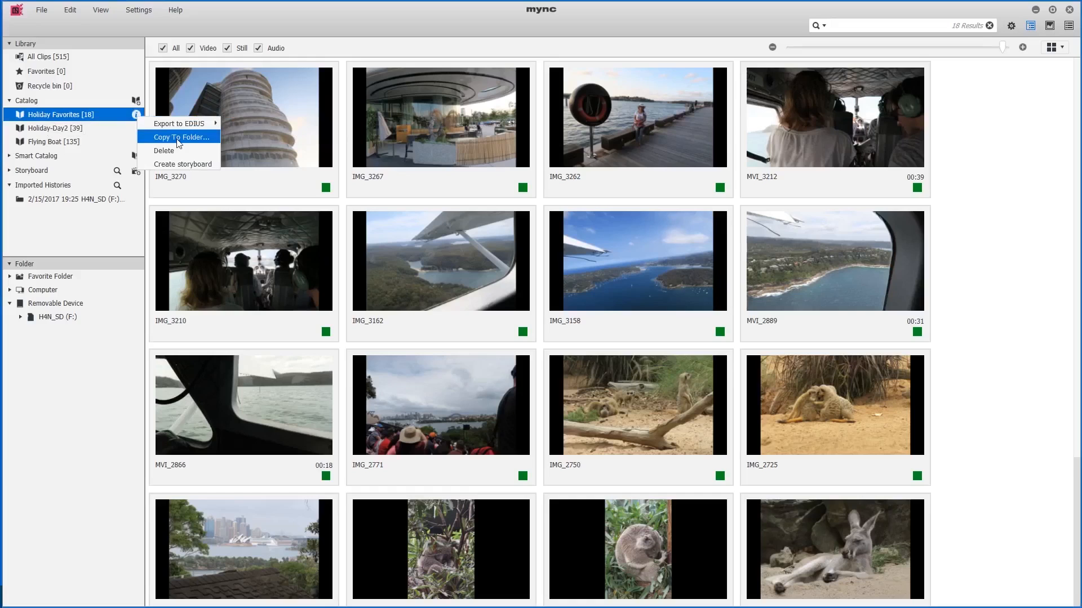
left_click(179, 136)
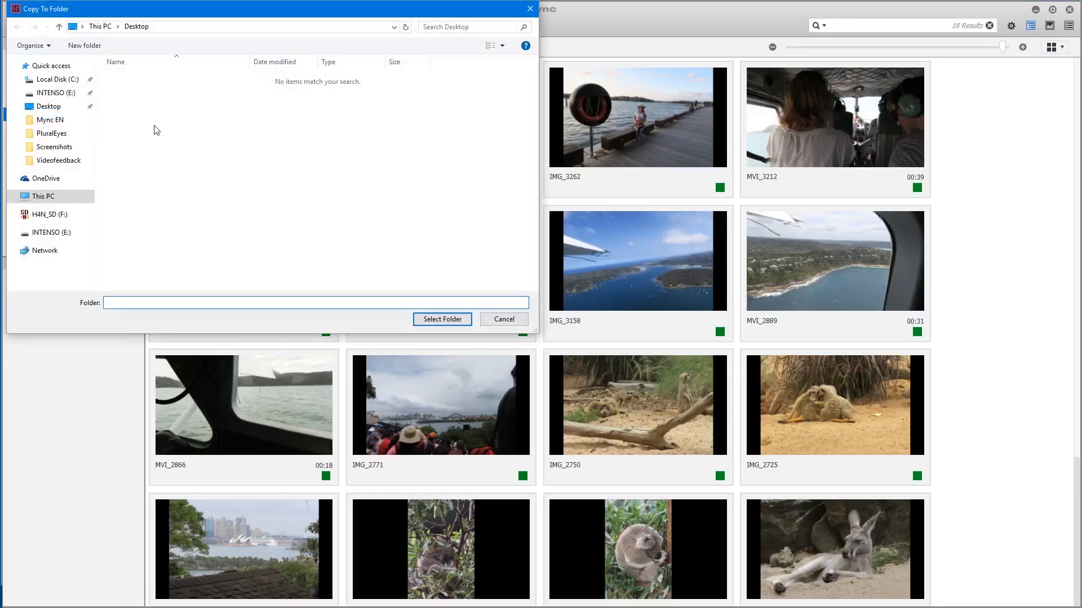
Create a 'Holiday Favorites' folder on the Desktop and copy the catalog's clips into it.
right_click(156, 129)
type("Holiday")
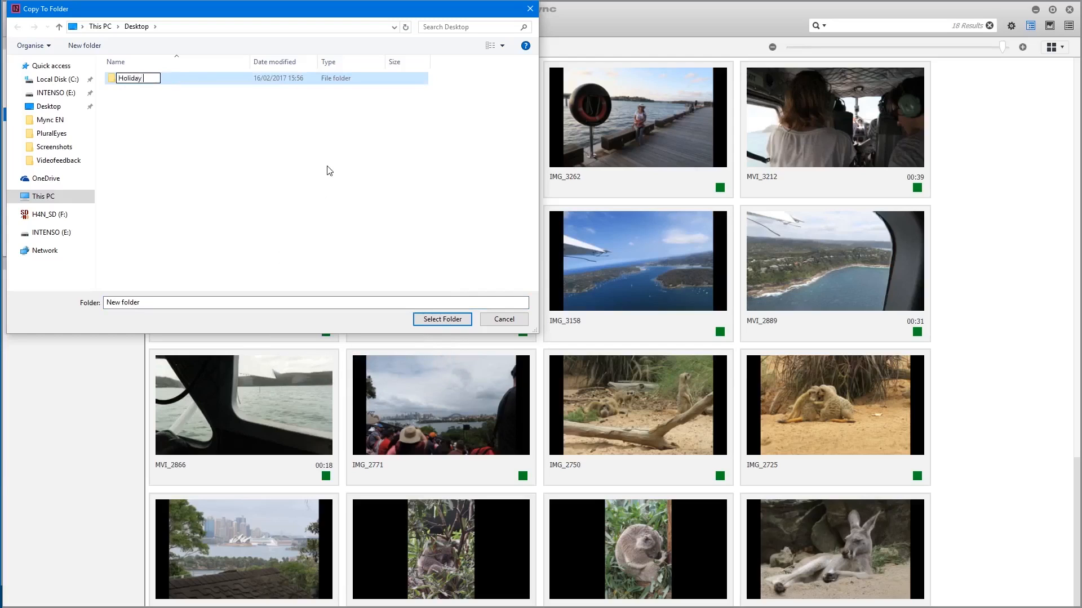
type("Favorites")
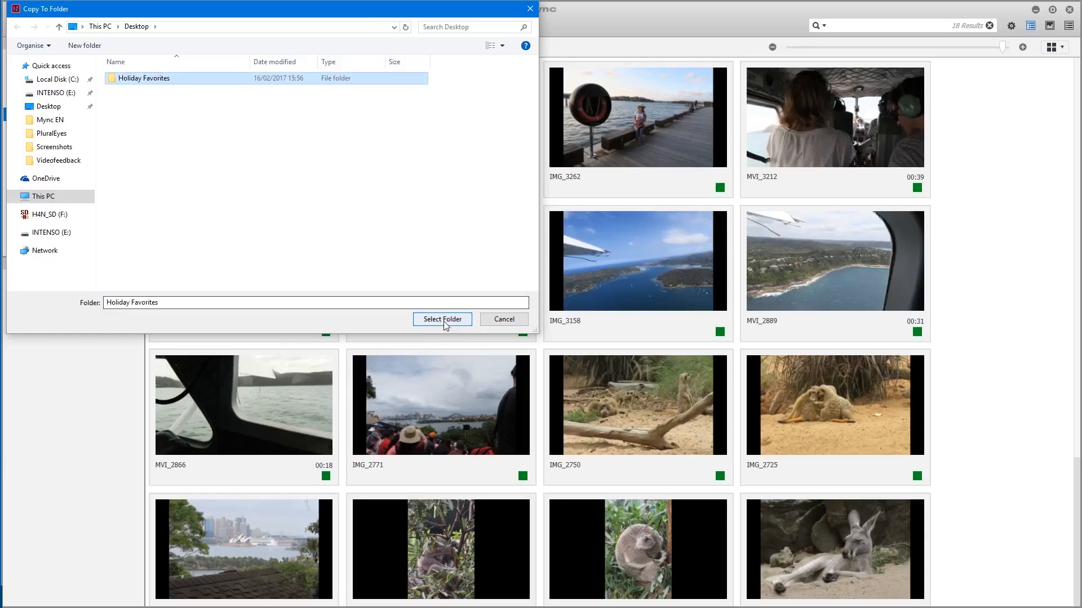
left_click(442, 320)
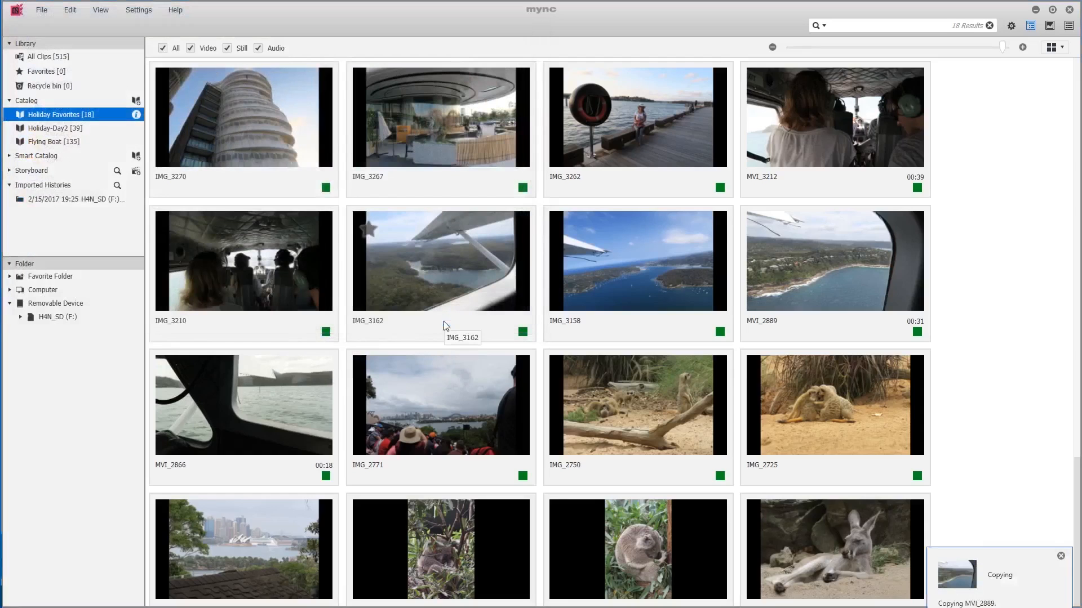